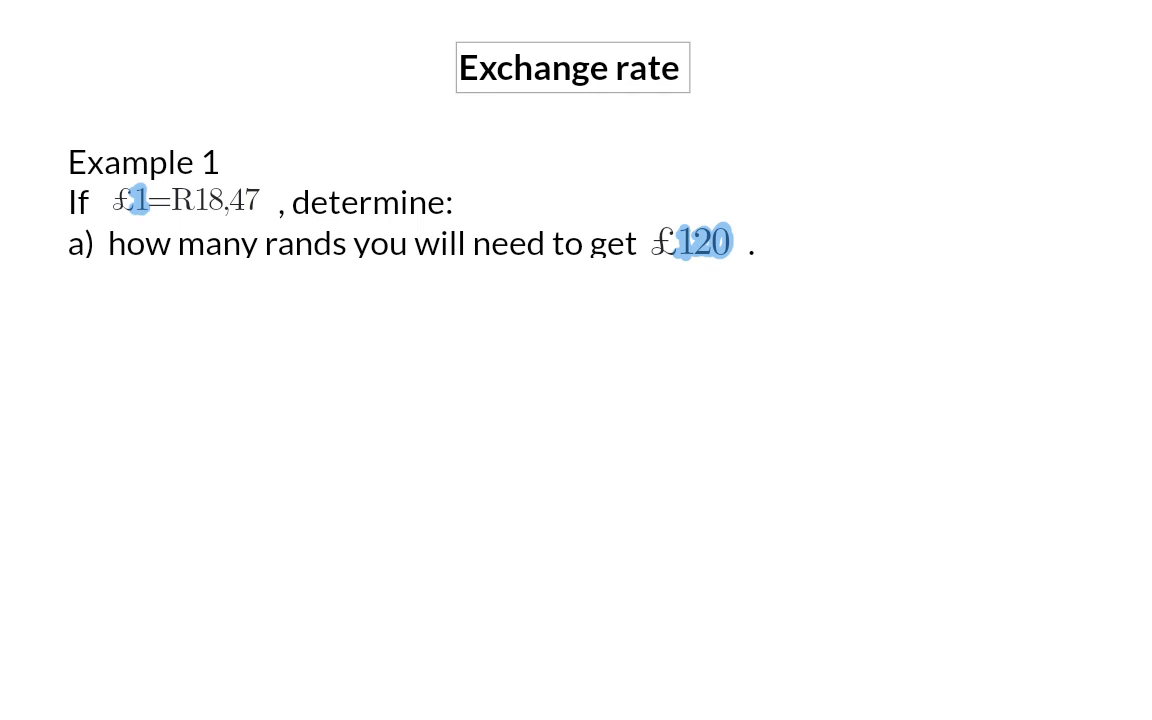
# Step: Handwrite 120 × 18,47 = R2216 under part a with the pen
pyautogui.click(167, 300)
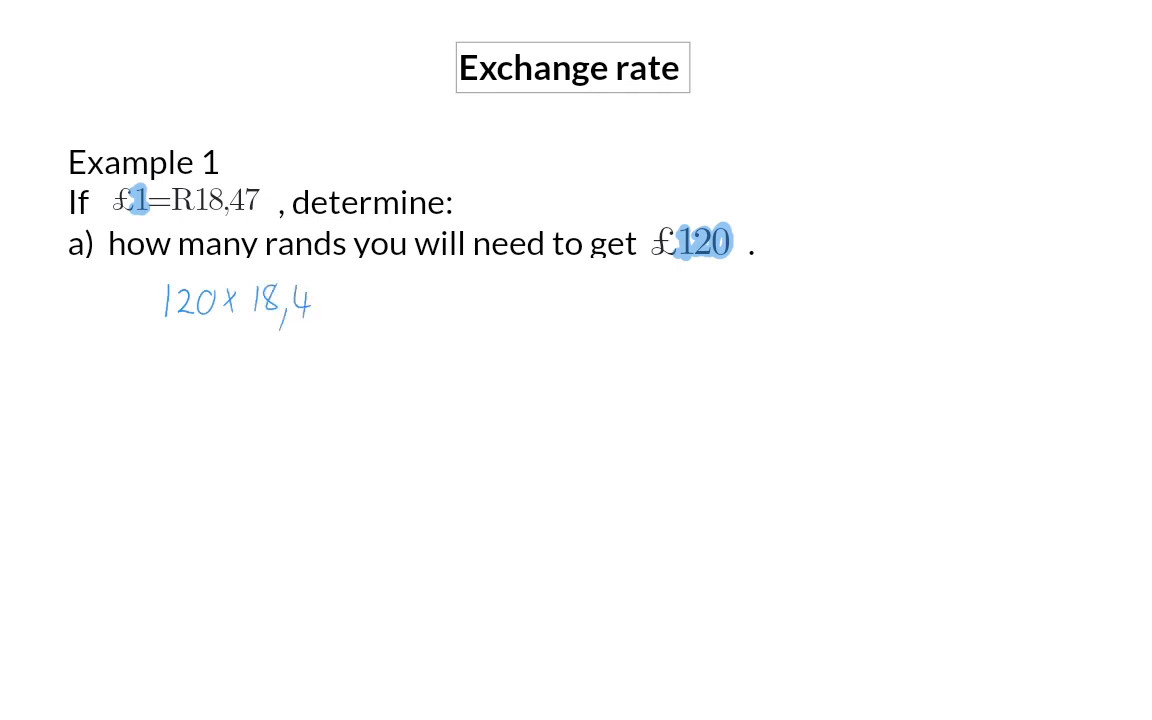
pyautogui.write('7 = R')
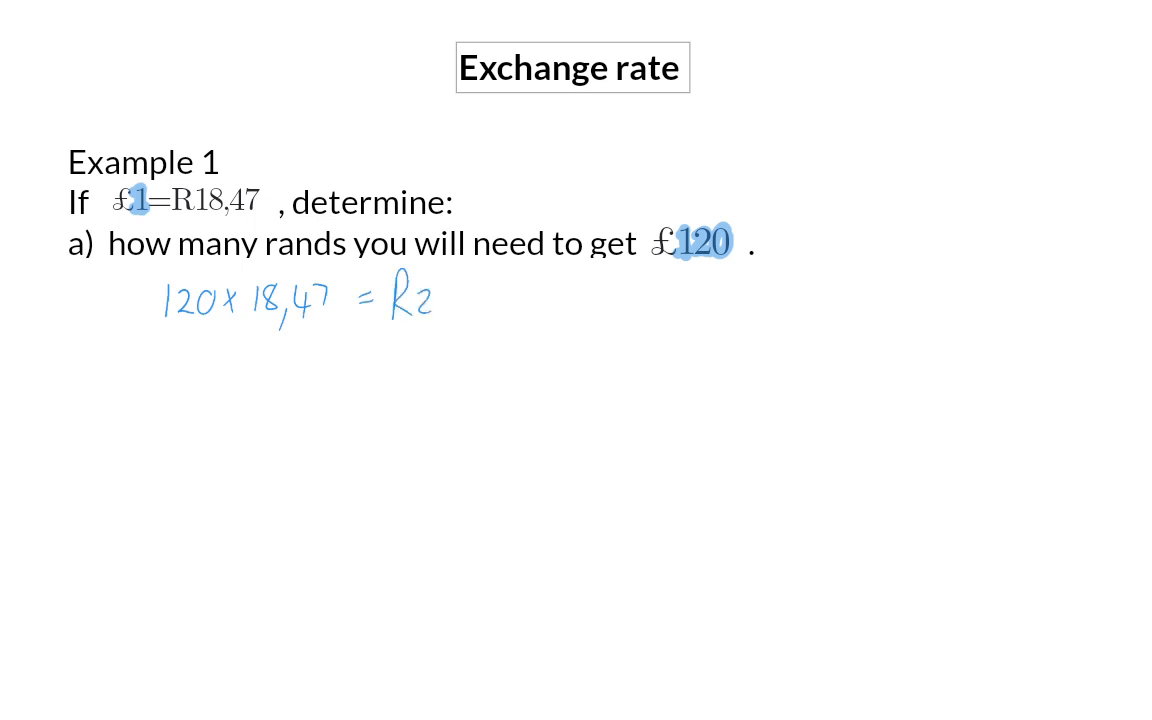
pyautogui.write('216,40')
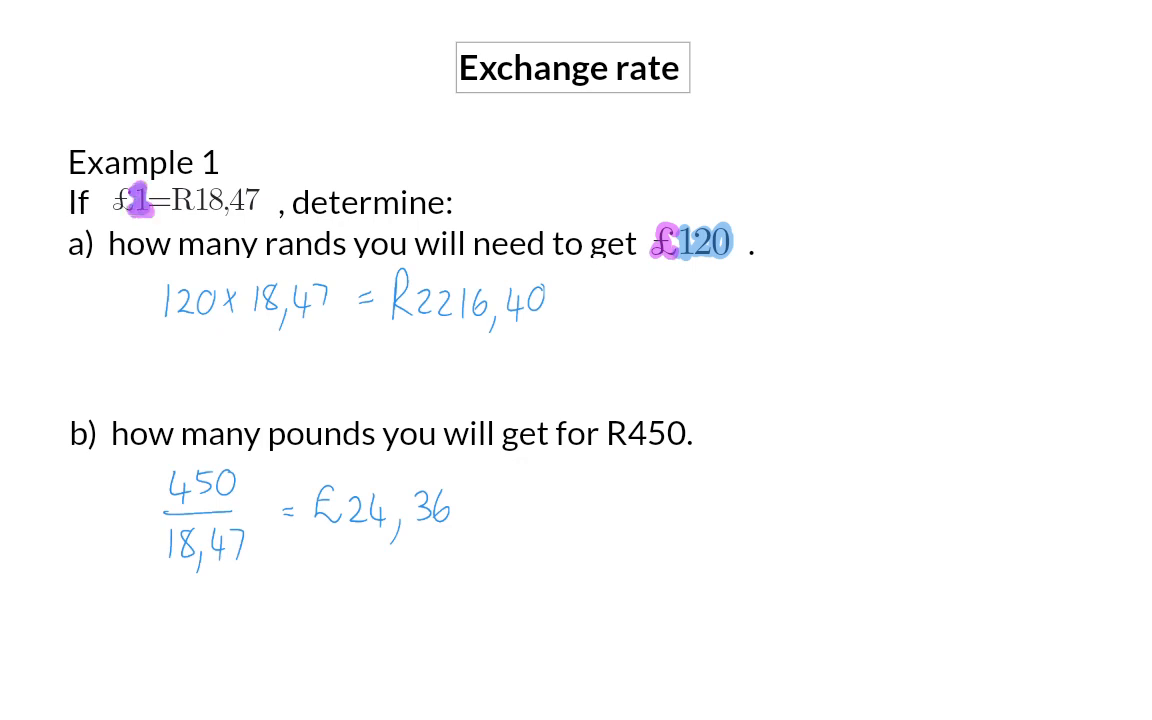
# Step: Highlight the multiplication sign in part a's working in pink
pyautogui.click(232, 300)
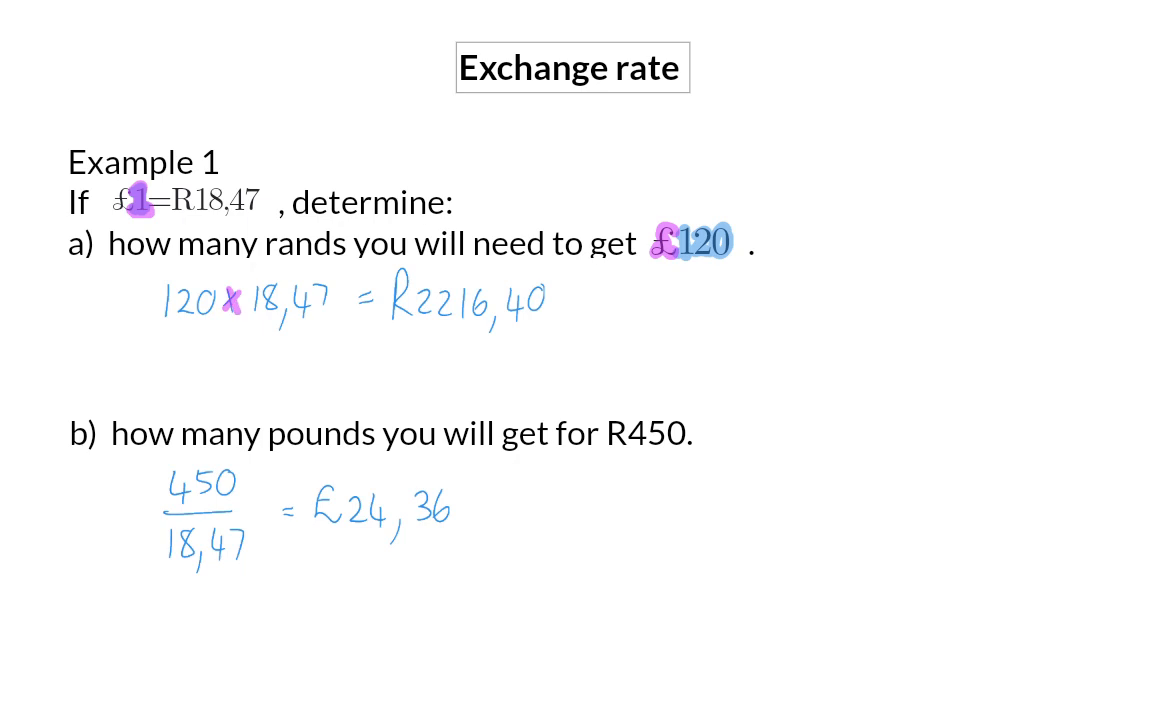